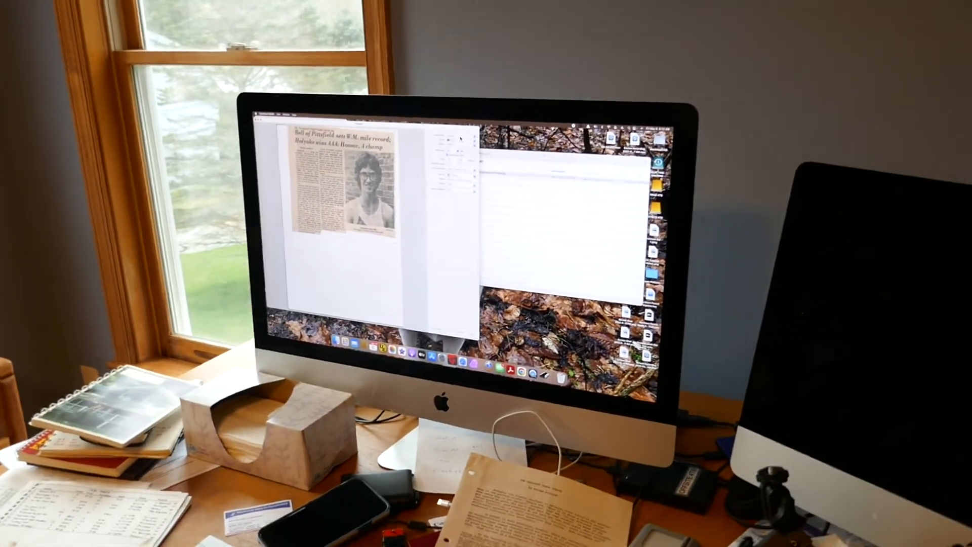
- Set Scan Mode to Transparency - Positive and run the overview scan of the slide holder
click(536, 34)
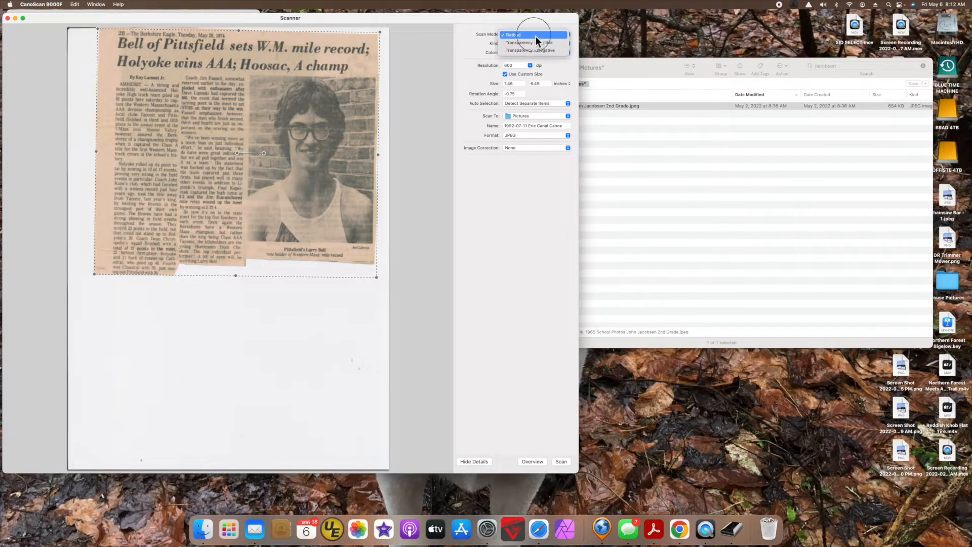
mouse_move(536, 42)
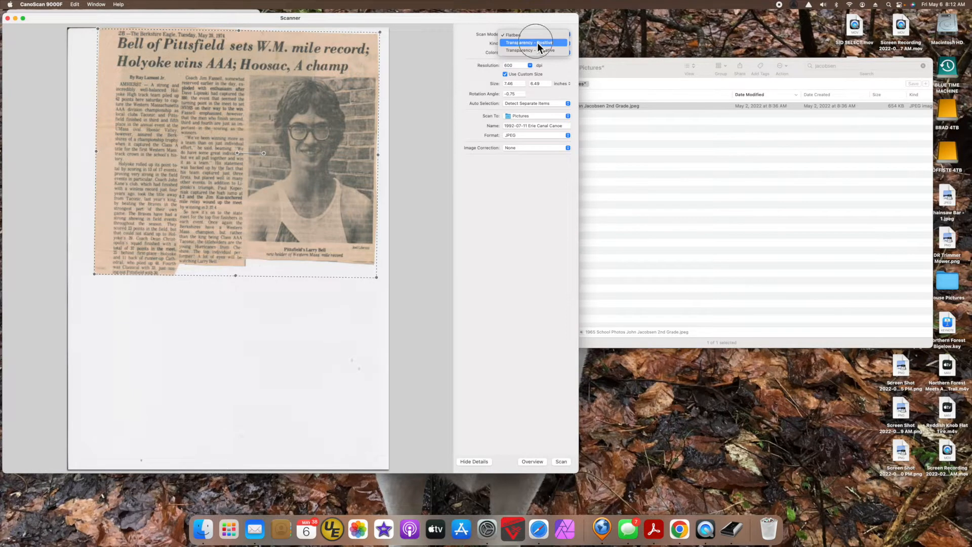
click(531, 42)
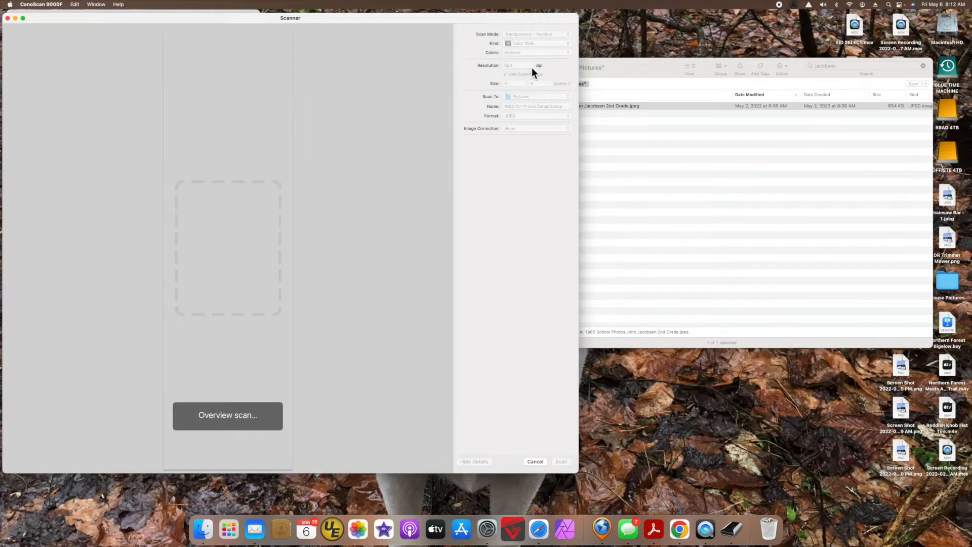
click(227, 415)
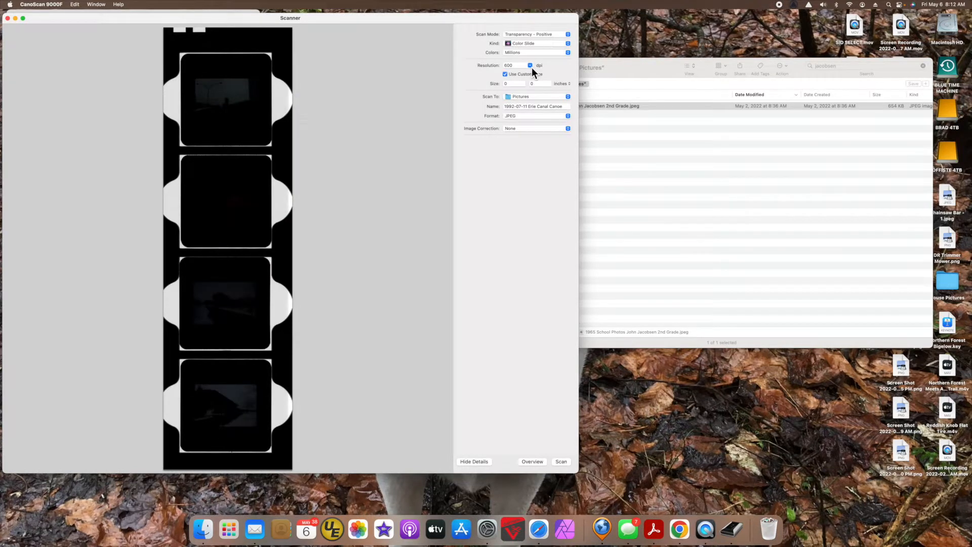
- Raise the scan resolution to 1,200 dpi
click(536, 65)
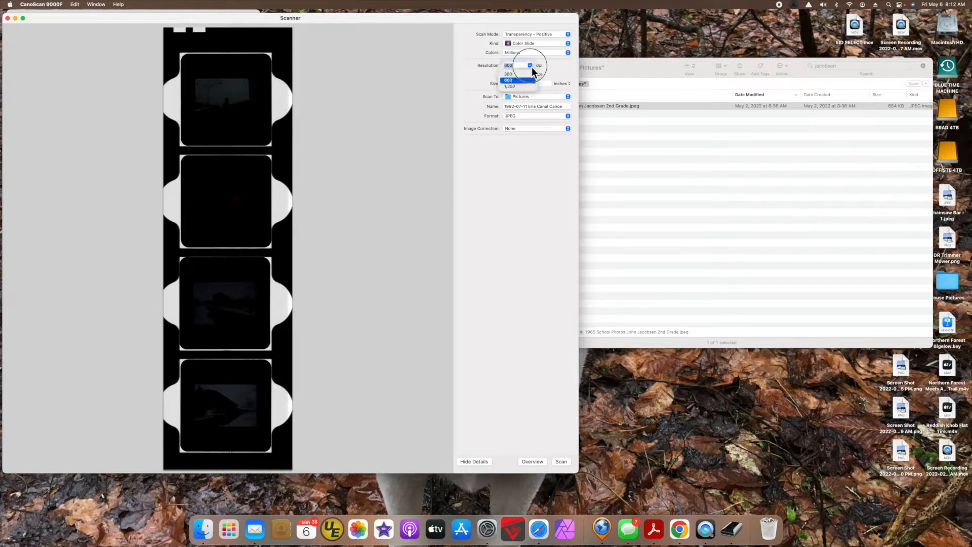
click(510, 86)
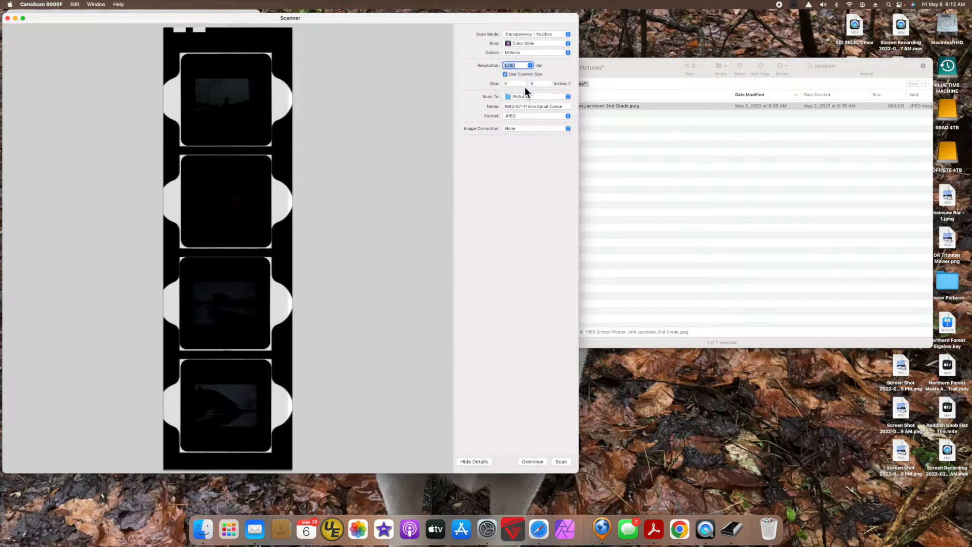
mouse_move(208, 85)
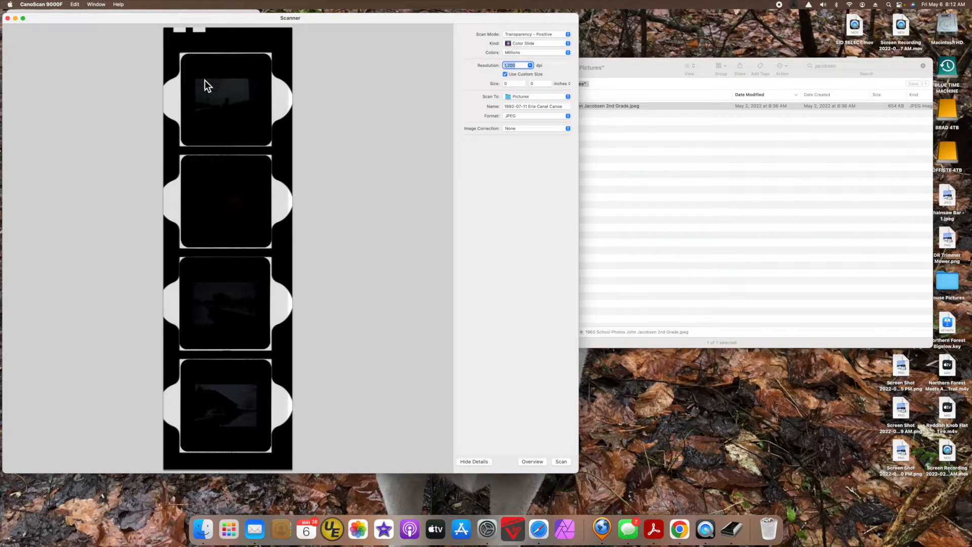
mouse_move(199, 84)
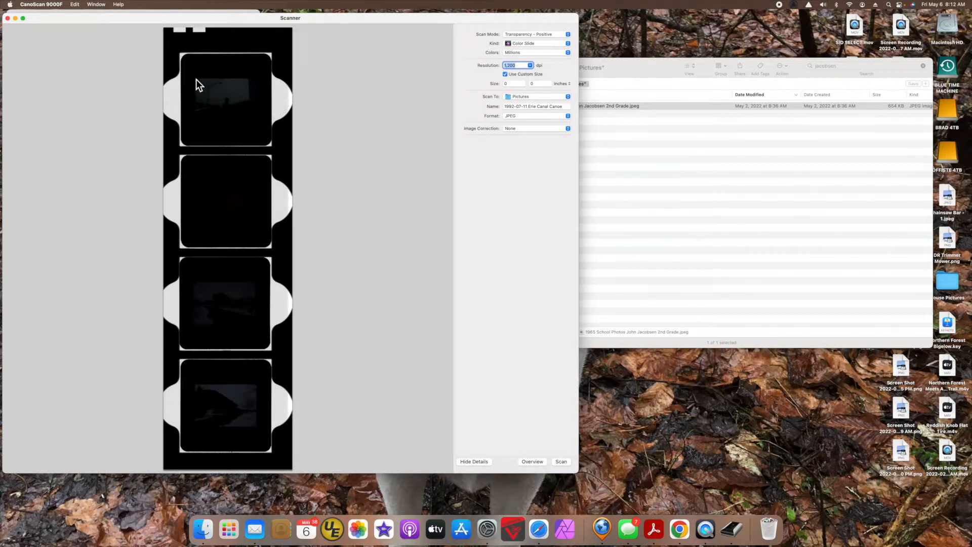
mouse_move(196, 79)
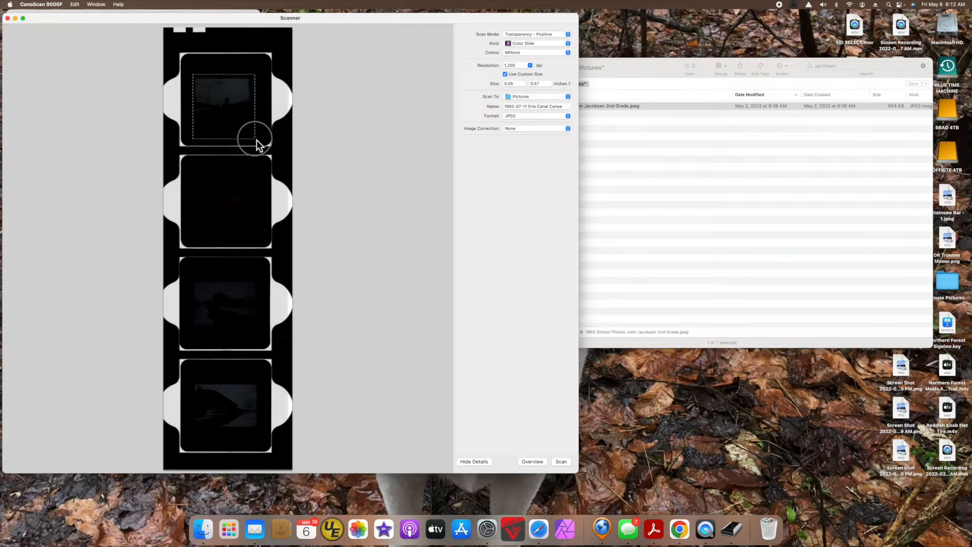
- Mark a separate scan area on each of the four slides in the preview strip
drag(257, 136, 260, 143)
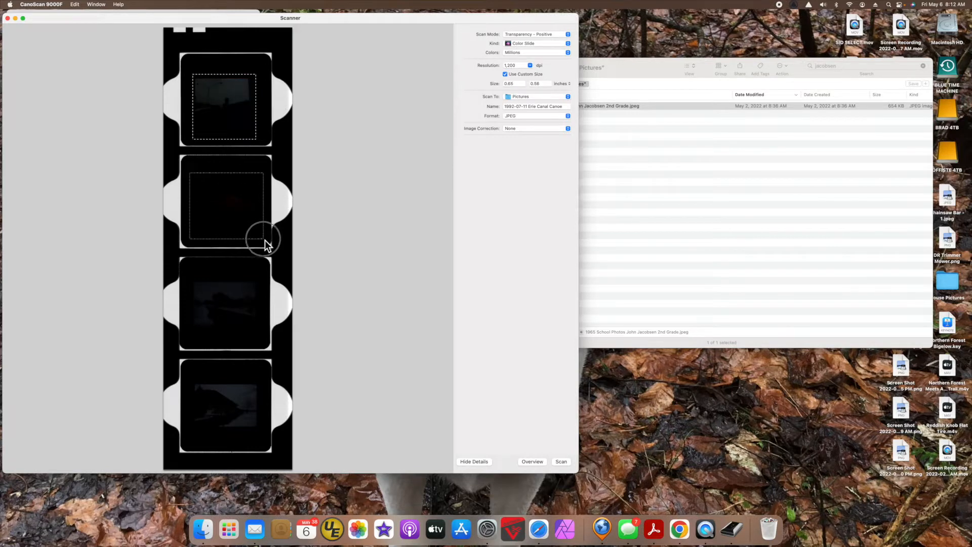
drag(195, 173, 263, 240)
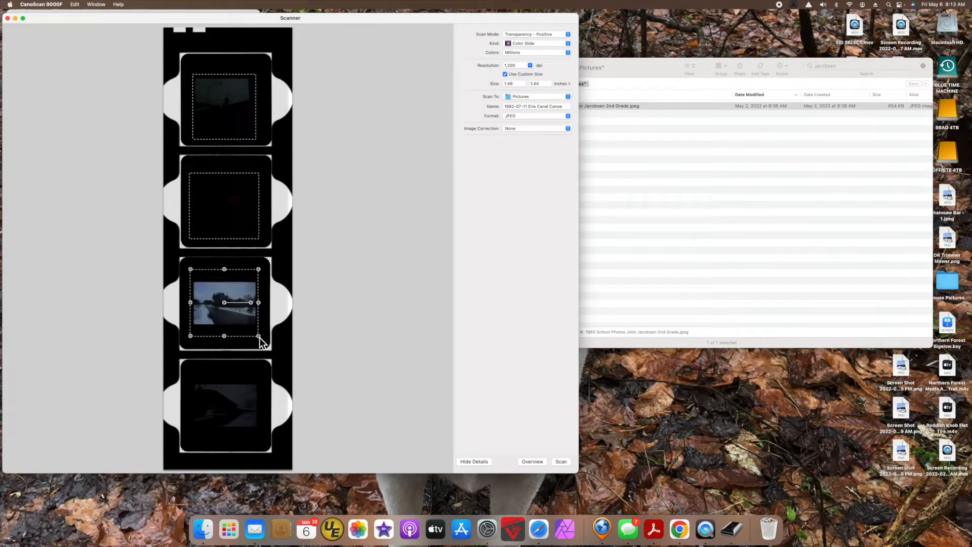
mouse_move(193, 384)
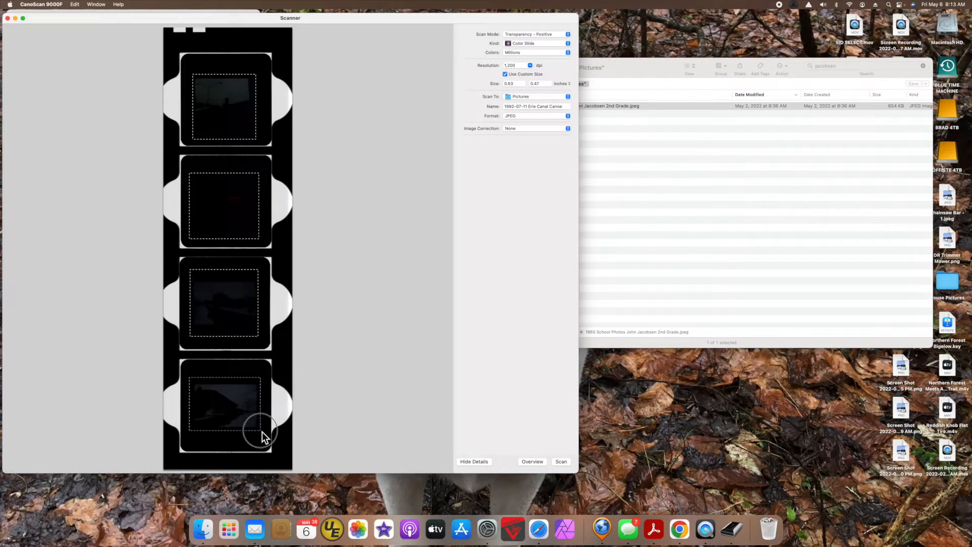
click(225, 403)
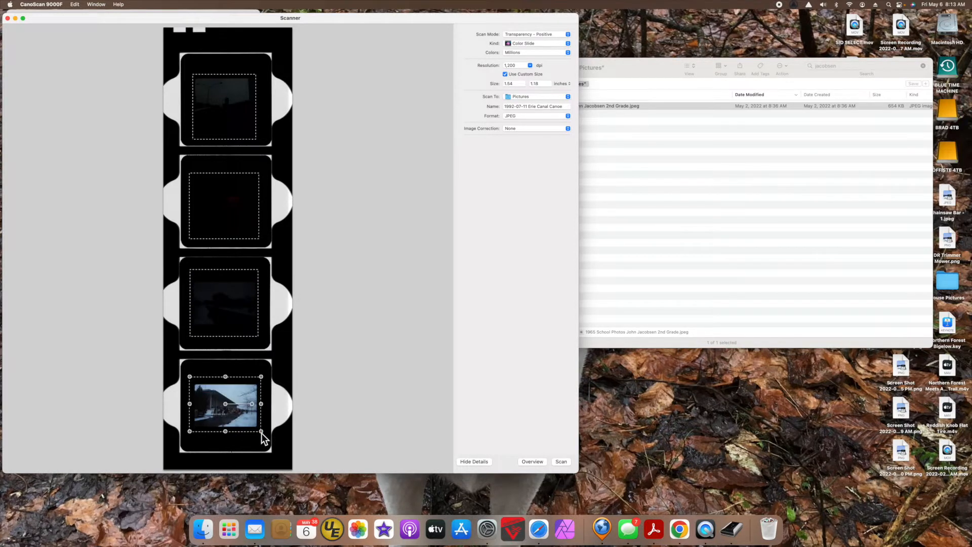
click(225, 302)
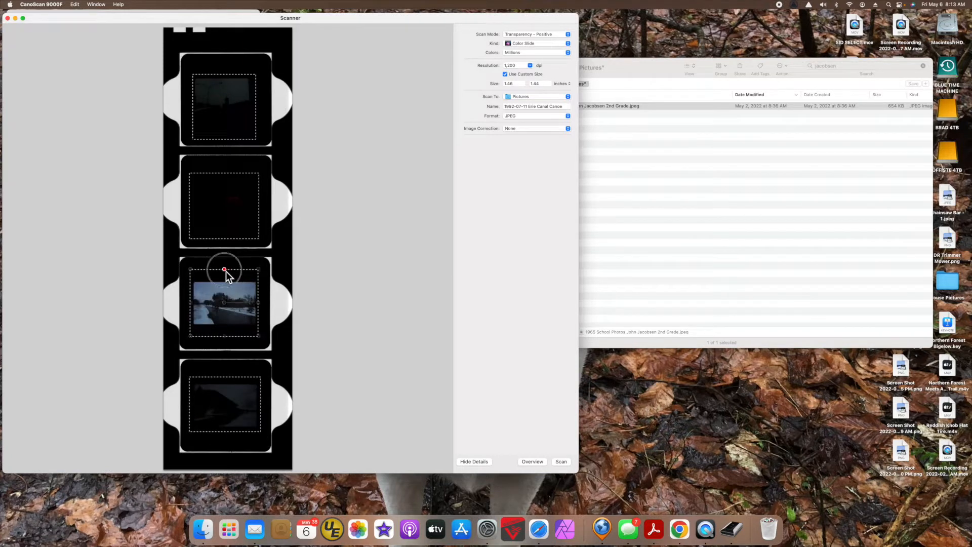
click(224, 202)
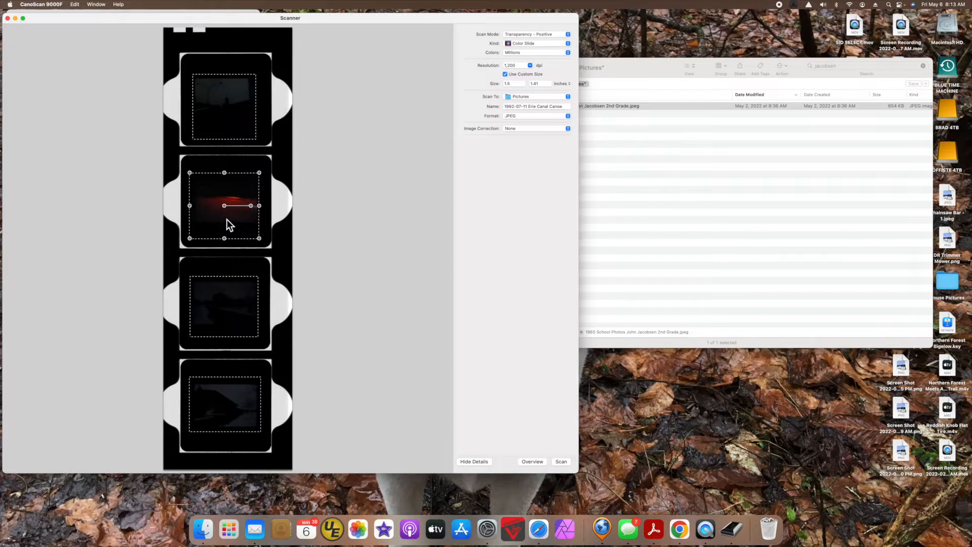
mouse_move(228, 179)
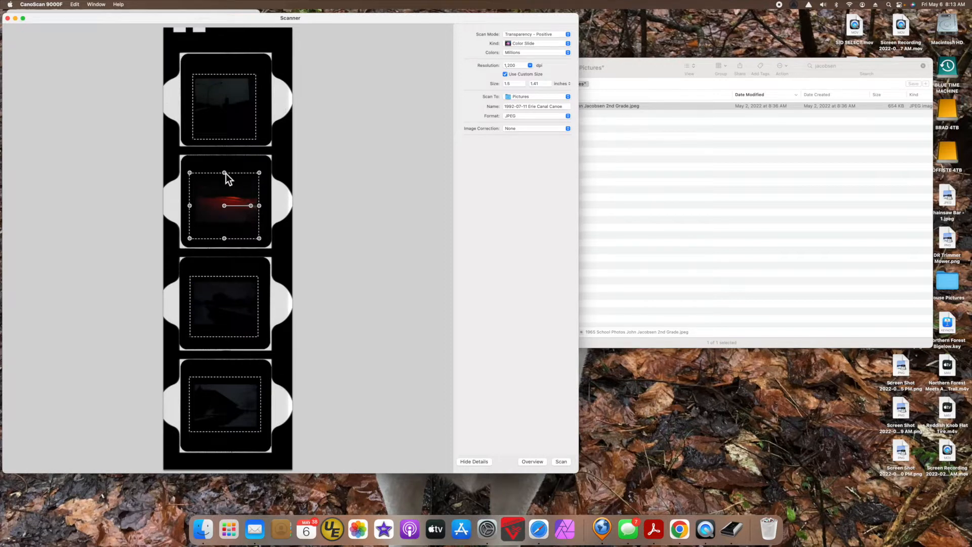
click(225, 99)
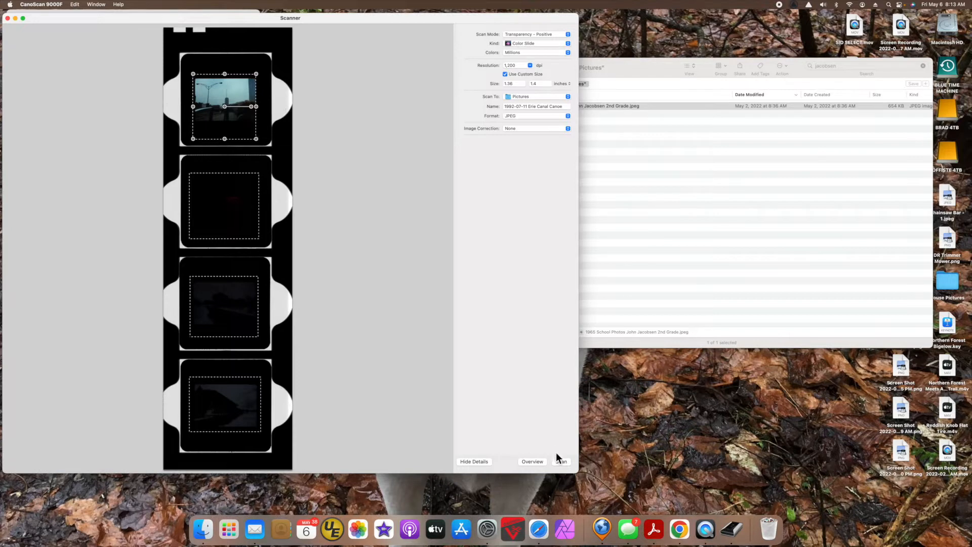
mouse_move(538, 122)
text(Unknown)
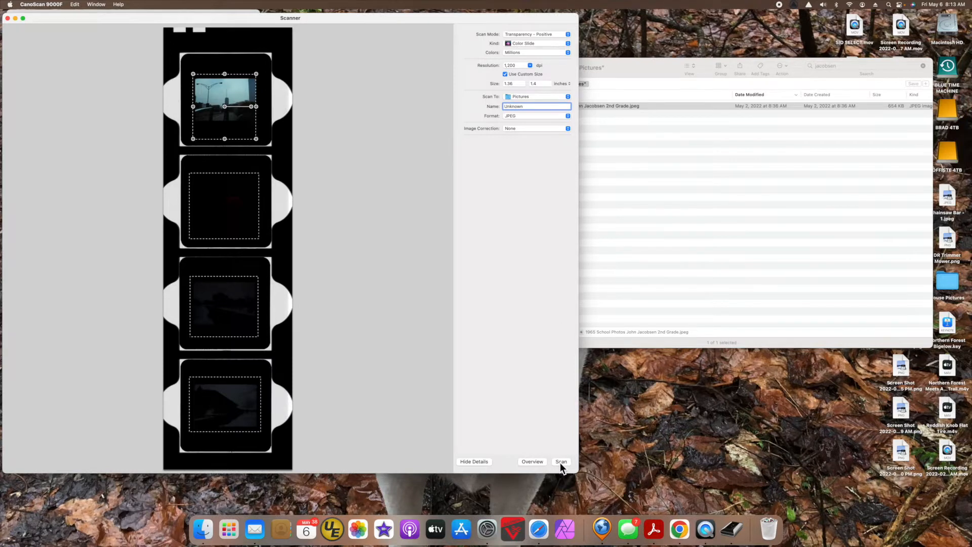
- Scan the marked slides and close the skyline scan preview
click(560, 461)
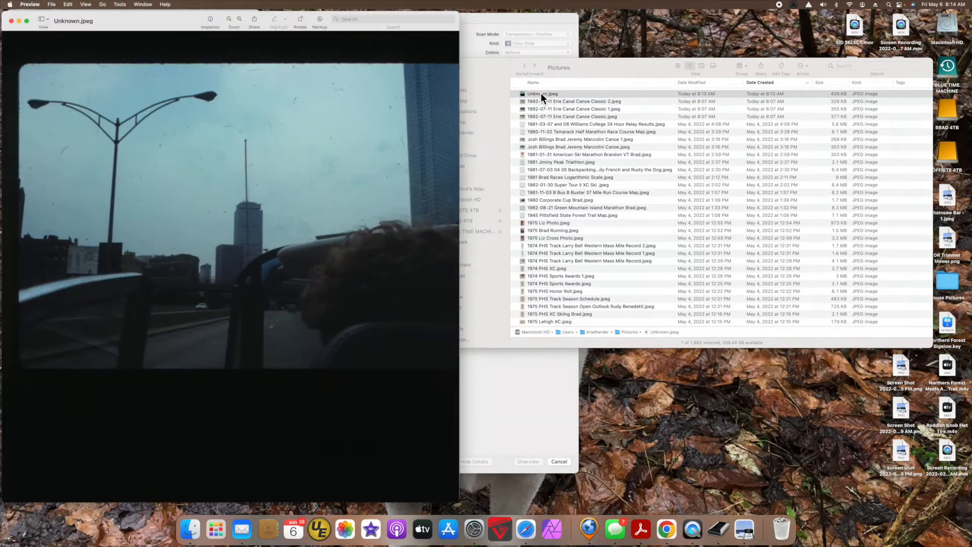
mouse_move(269, 249)
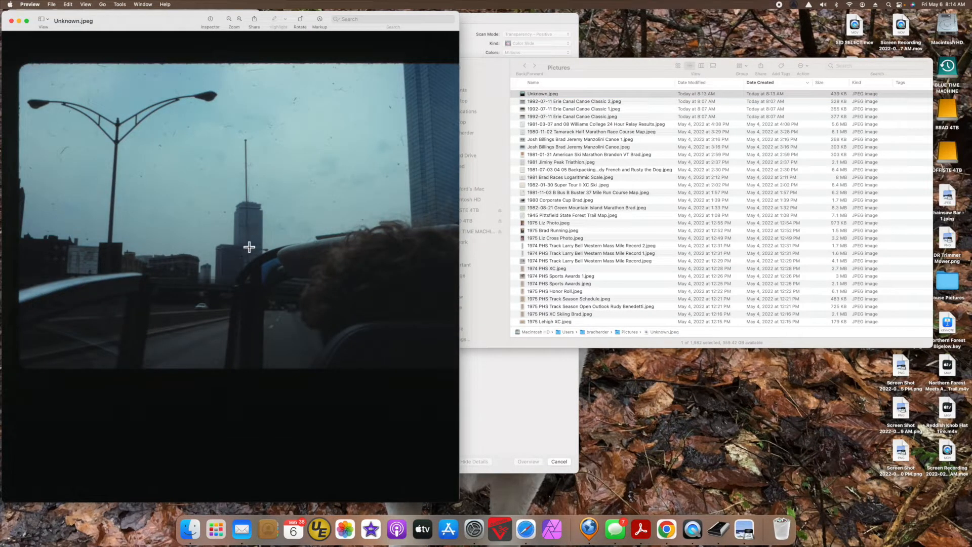
mouse_move(356, 266)
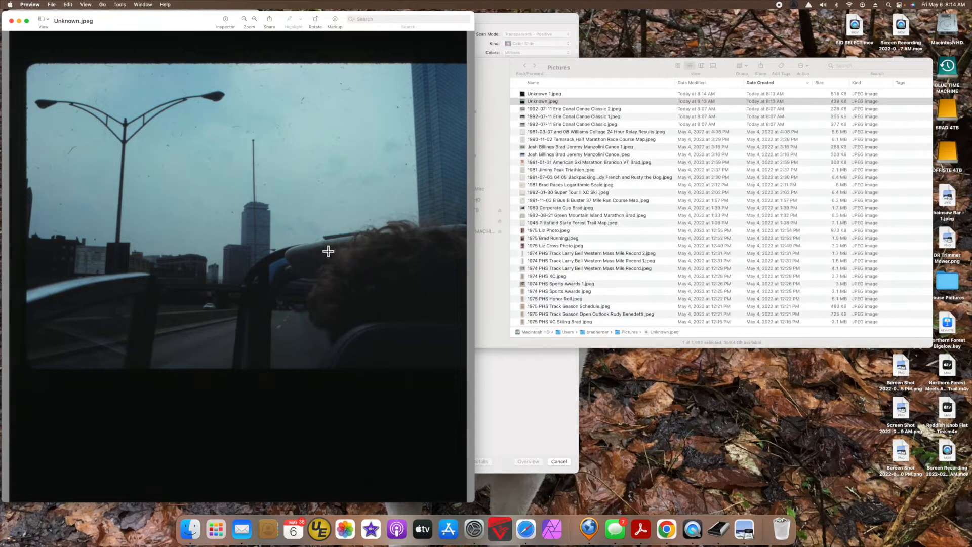
mouse_move(209, 138)
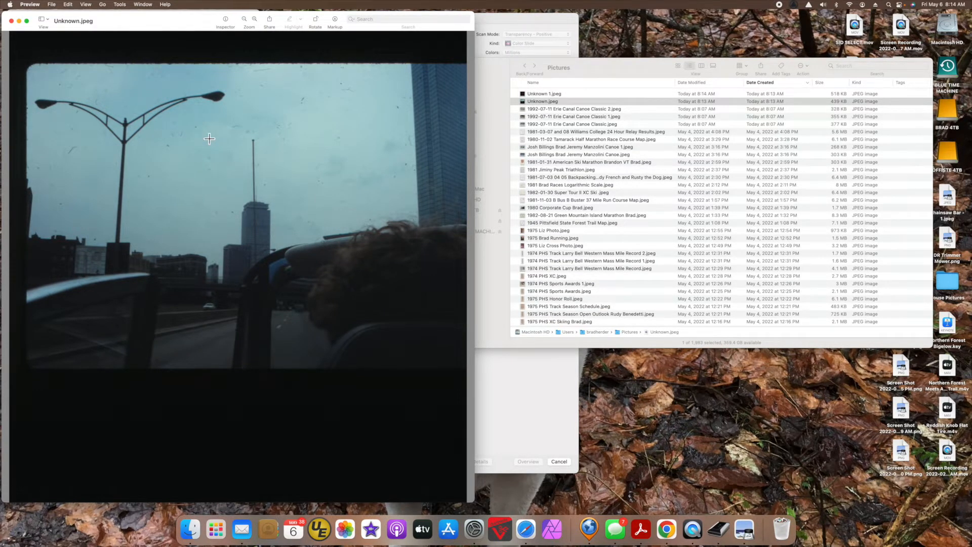
mouse_move(273, 221)
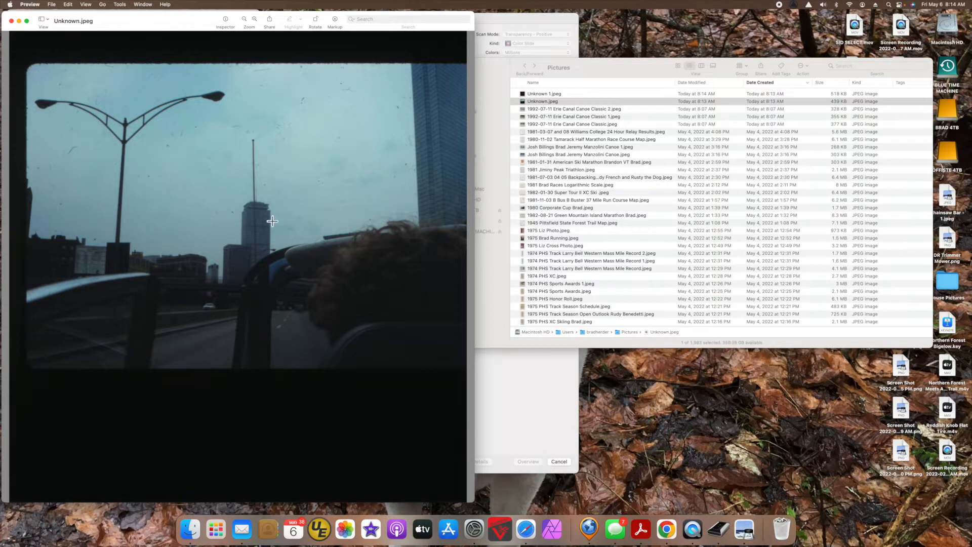
mouse_move(374, 280)
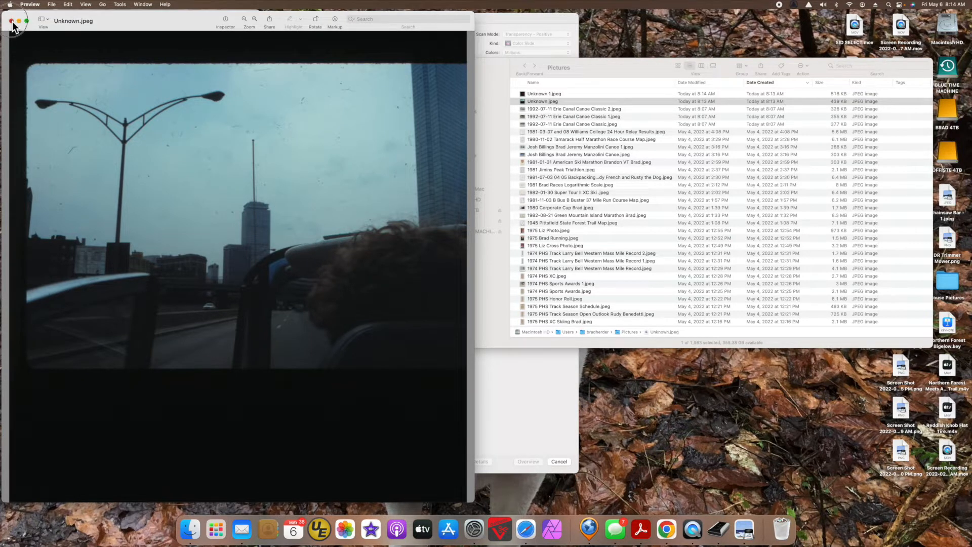
click(11, 25)
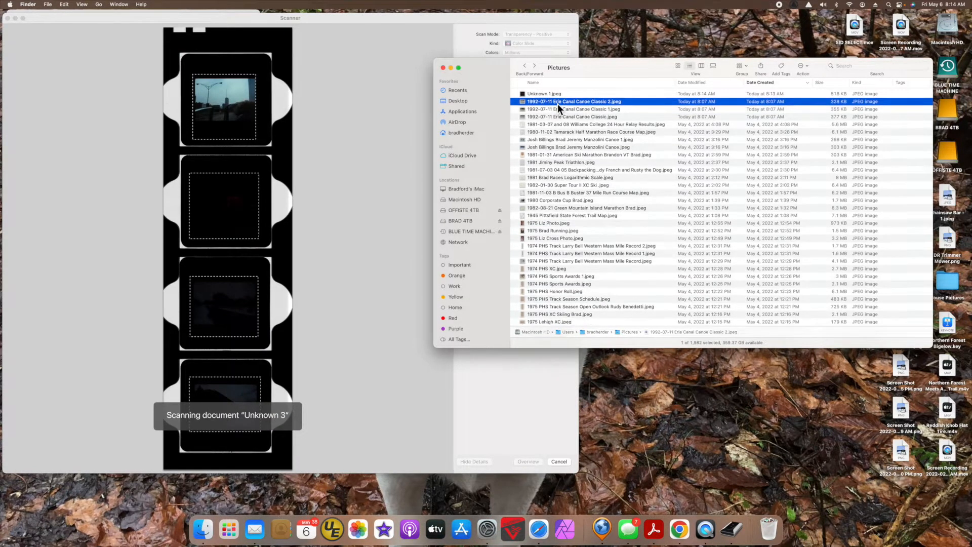
- Review the dark red Unknown 1 scan in Preview, rotating it twice
double_click(543, 93)
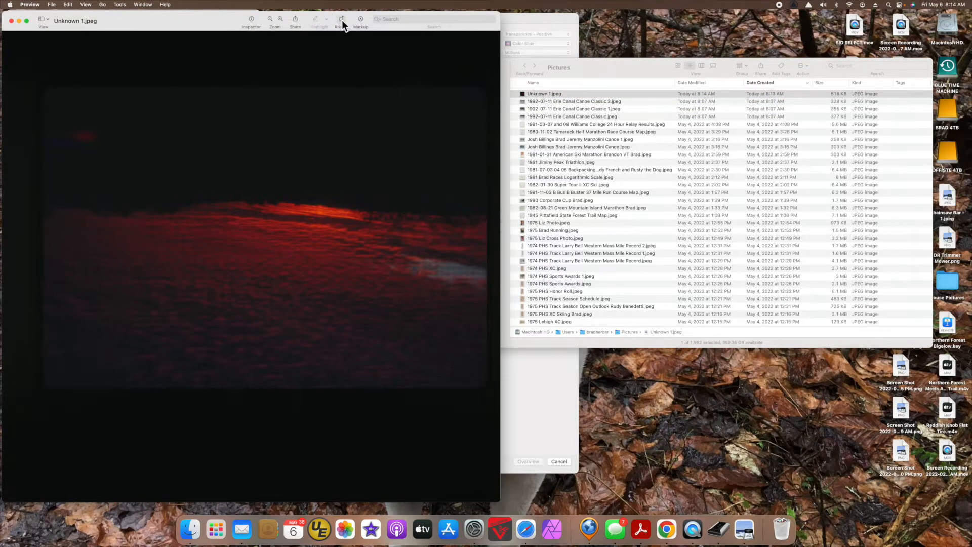
click(342, 19)
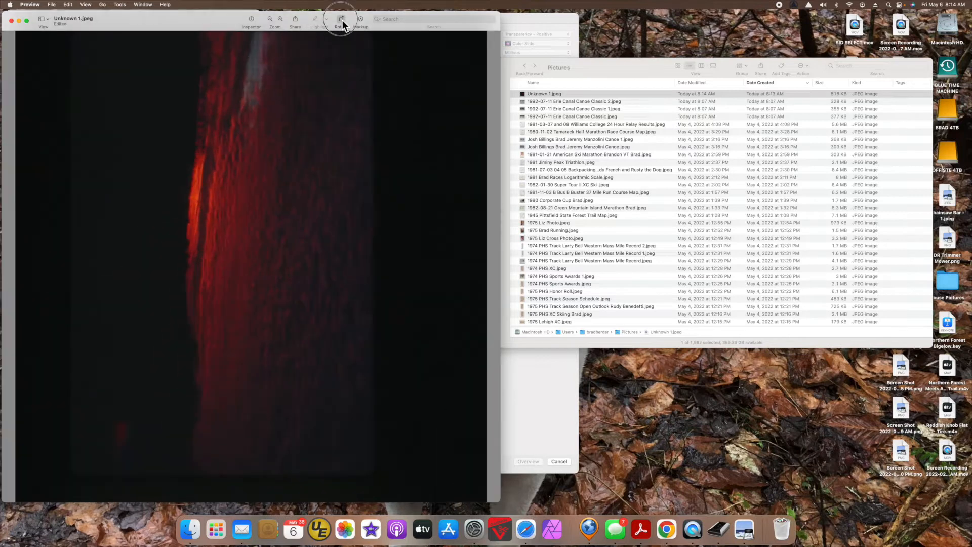
click(340, 20)
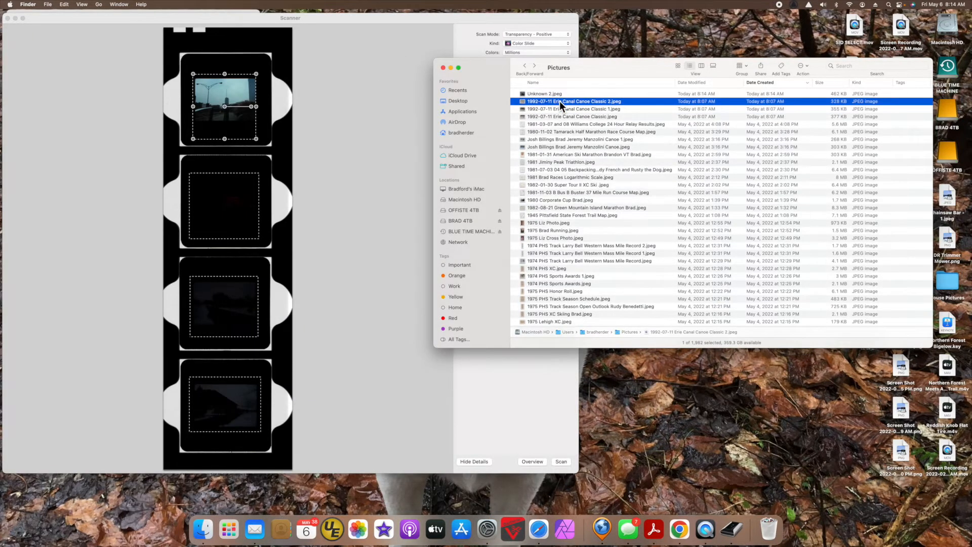
- Review the snowy-road runner scan Unknown 2, then view the next unnamed scan Unknown 3.jpeg
double_click(545, 94)
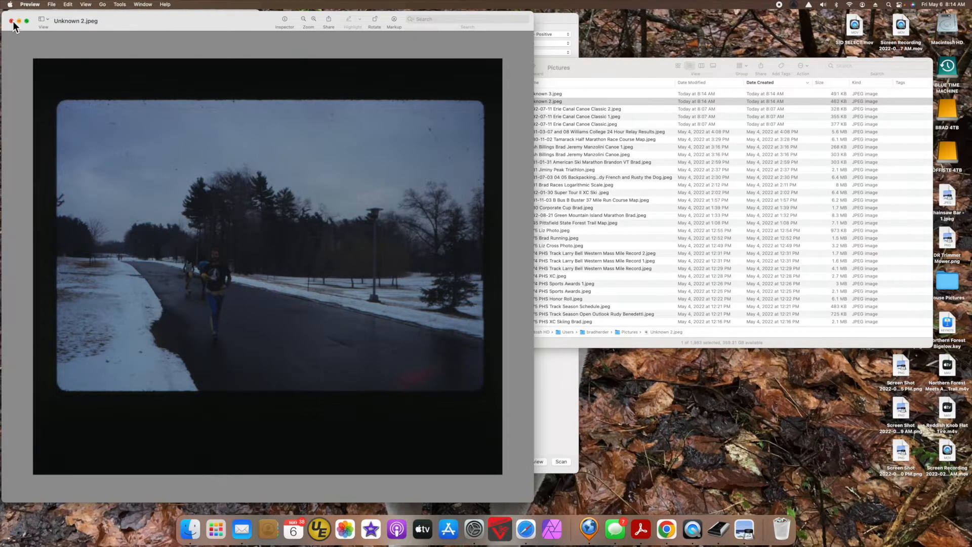
click(11, 20)
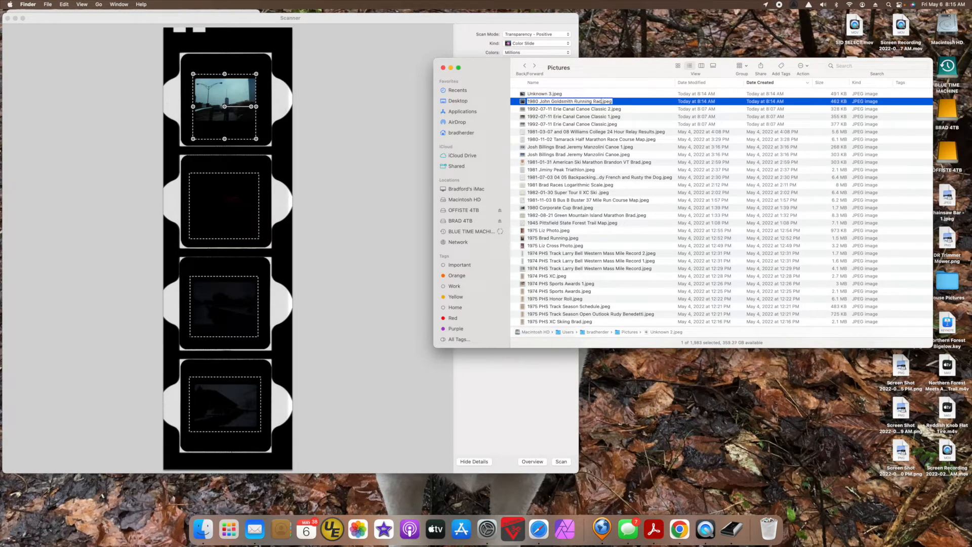
click(544, 93)
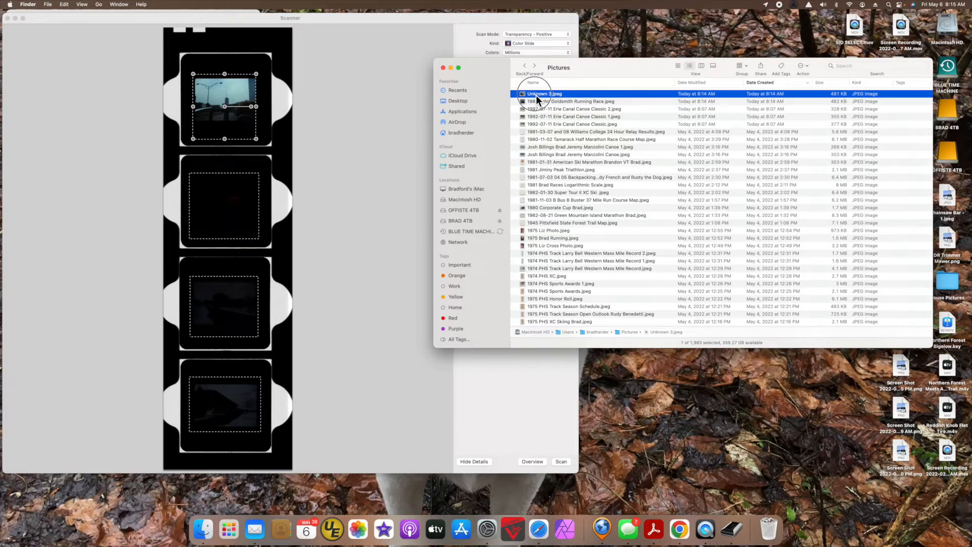
double_click(544, 93)
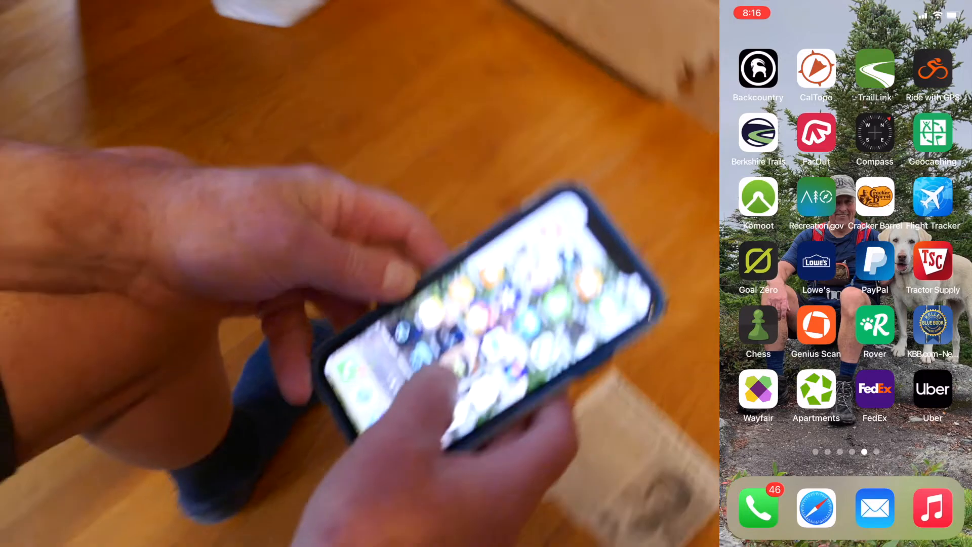
- Capture the Bell of Pittsfield newspaper clipping as a new Genius Scan document
click(816, 324)
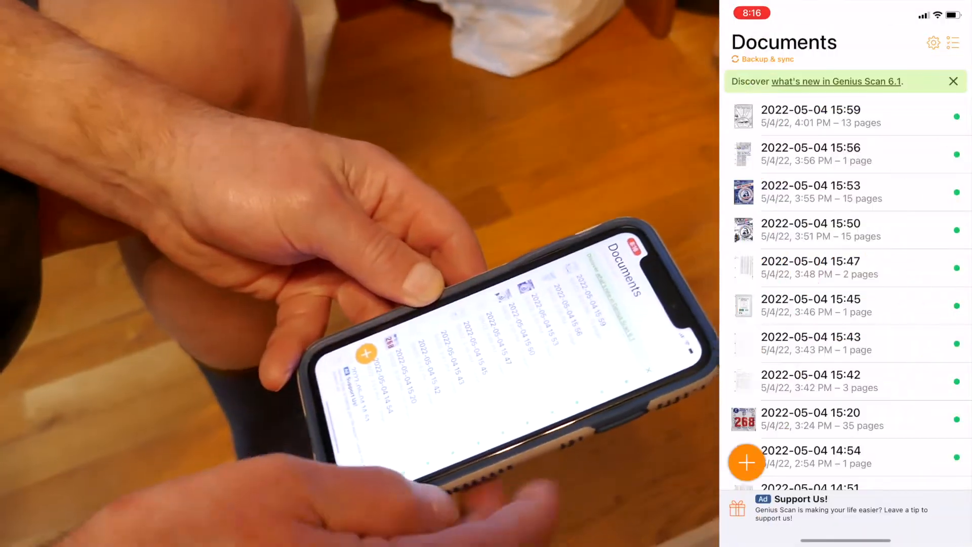
click(746, 462)
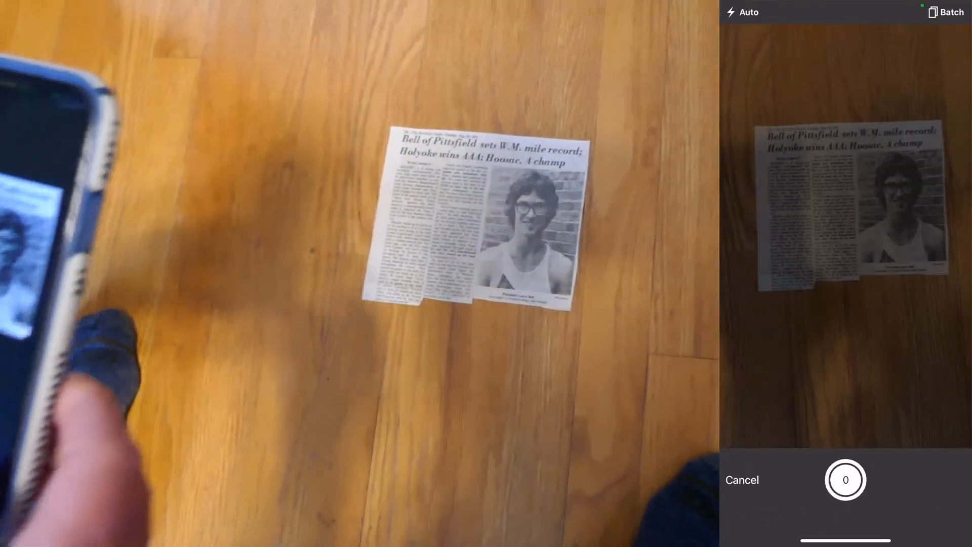
click(844, 480)
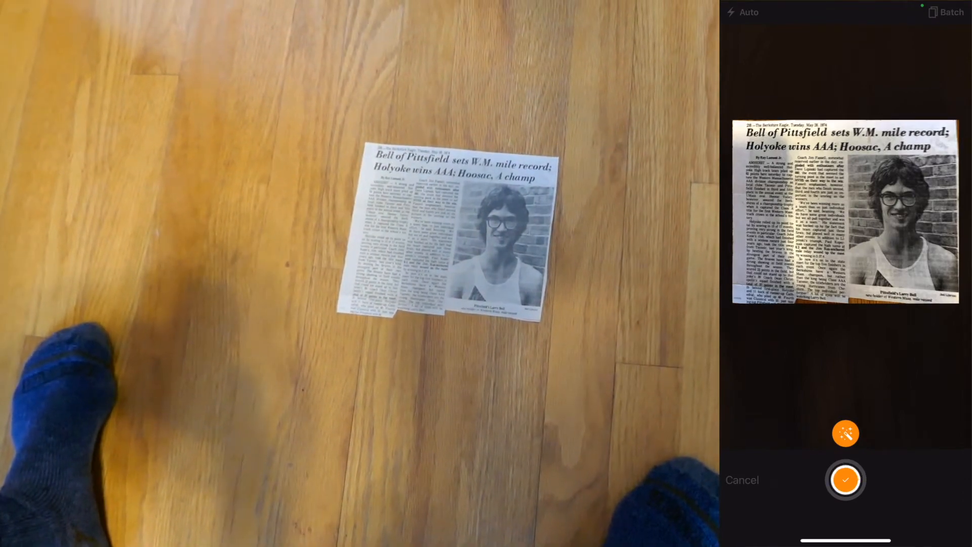
click(845, 481)
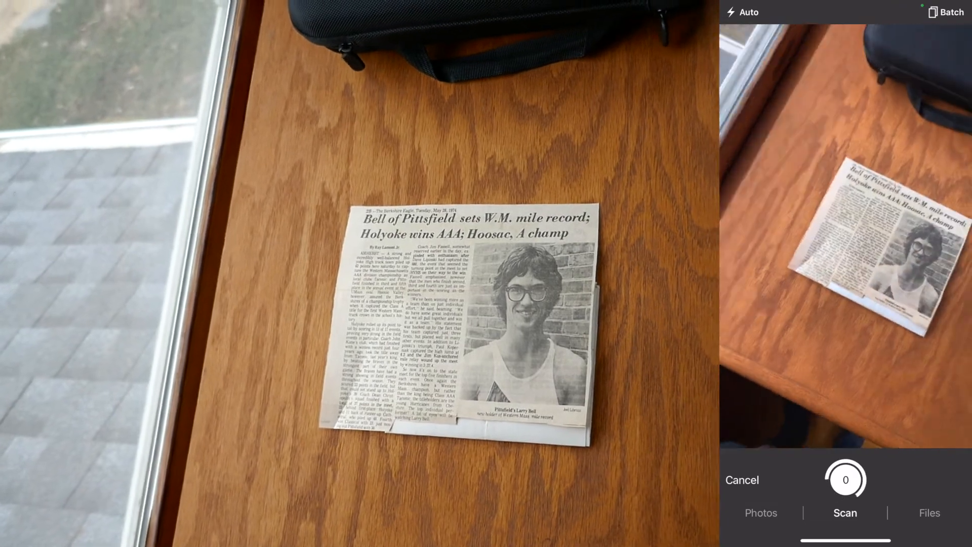
click(741, 480)
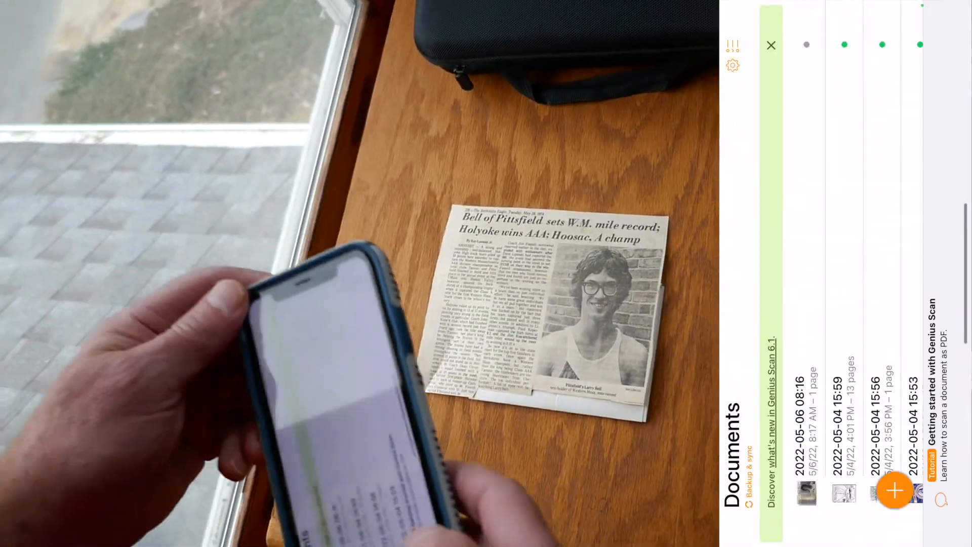